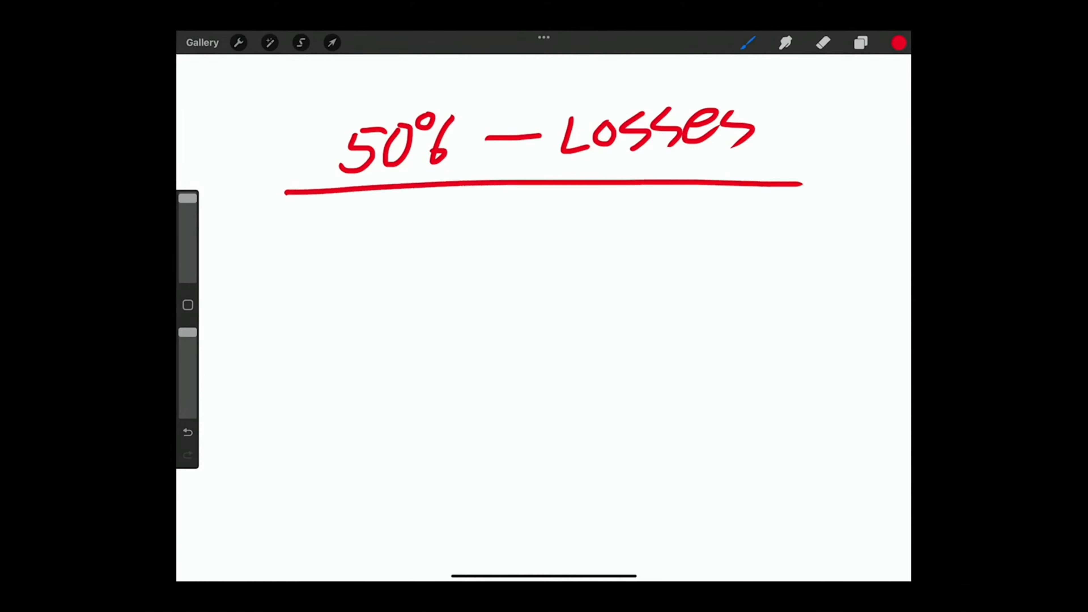
Step: Handwrite the 70% (100-600), 25% (600-2000) and 5% (2000+) rows with a bracket around the winner tiers
{"action": "left_click_drag", "start_coordinate": [368, 208], "coordinate": [347, 260]}
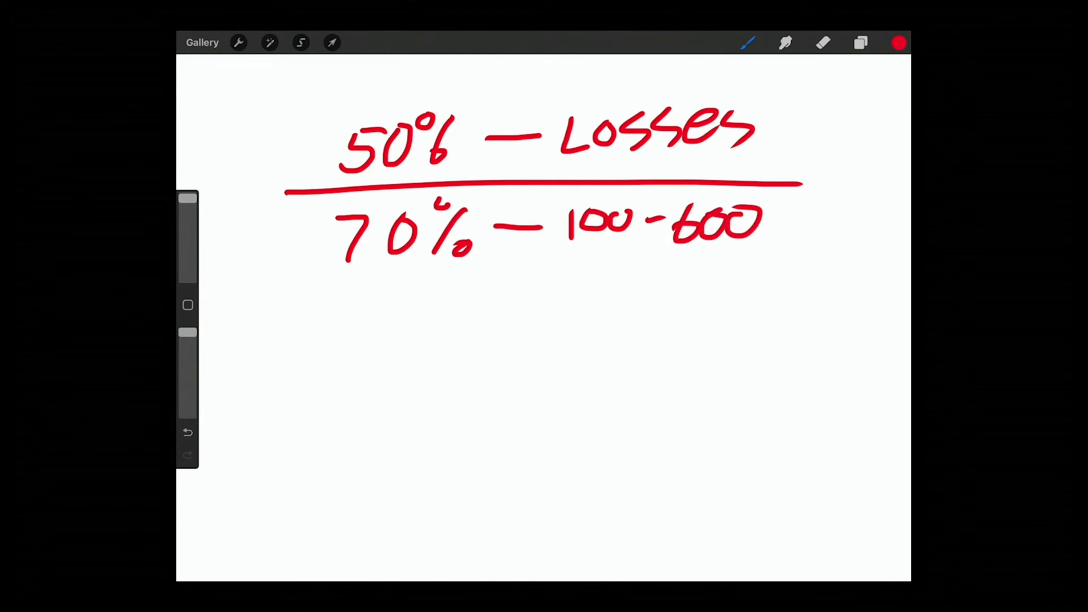
{"action": "left_click_drag", "start_coordinate": [798, 138], "coordinate": [882, 132]}
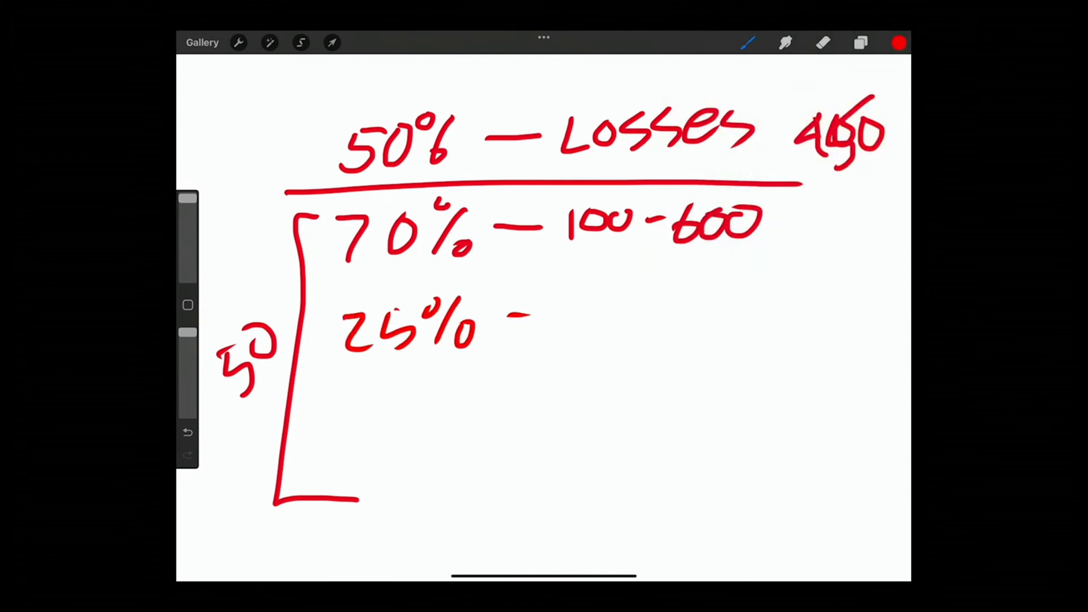
{"action": "left_click_drag", "start_coordinate": [548, 313], "coordinate": [666, 312]}
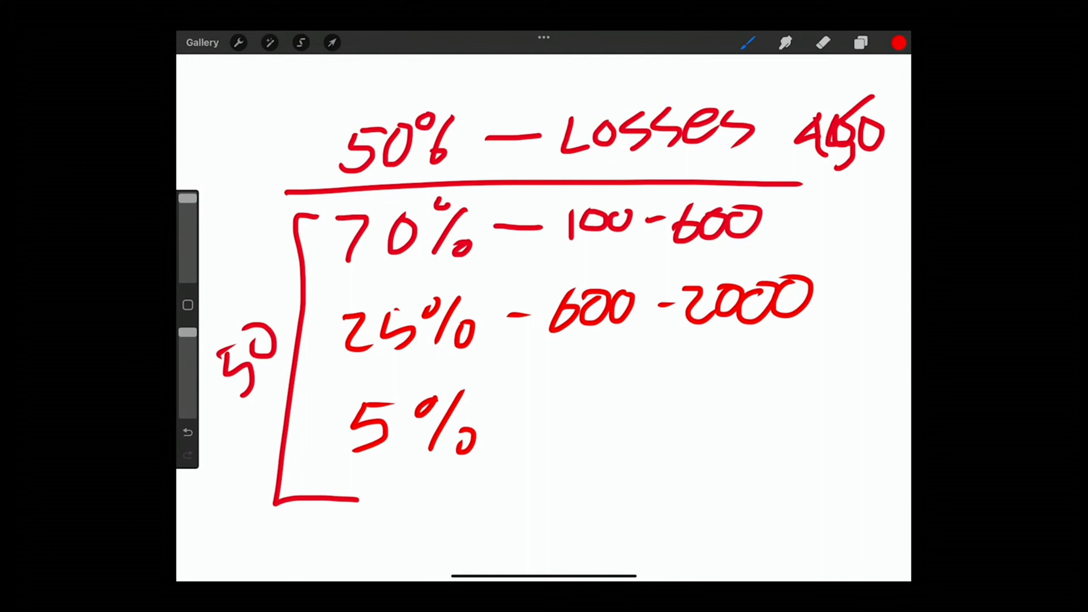
{"action": "left_click_drag", "start_coordinate": [507, 416], "coordinate": [715, 409]}
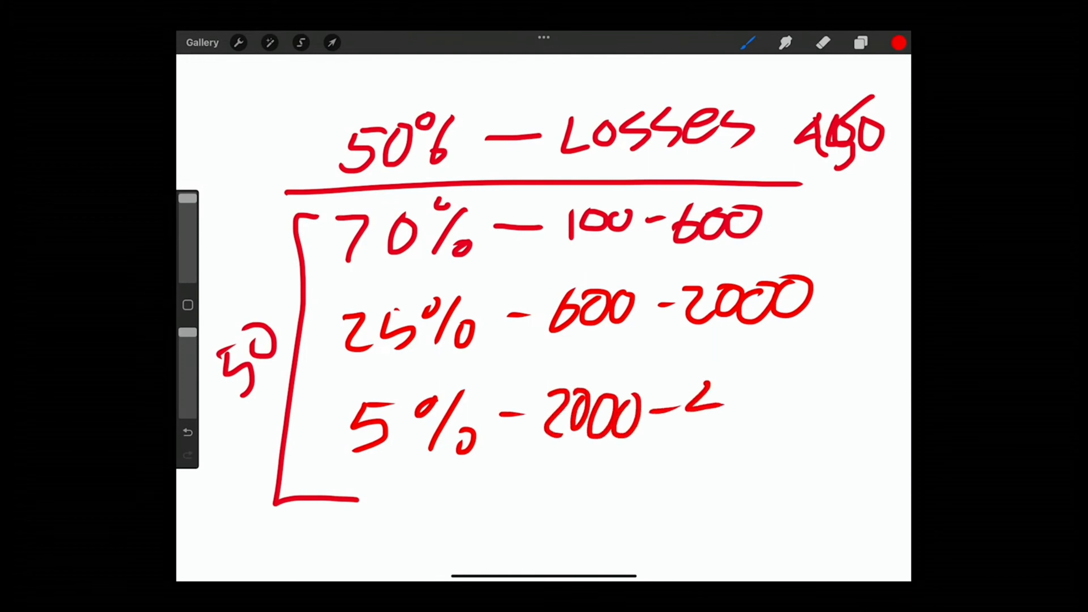
{"action": "left_click_drag", "start_coordinate": [687, 417], "coordinate": [847, 409]}
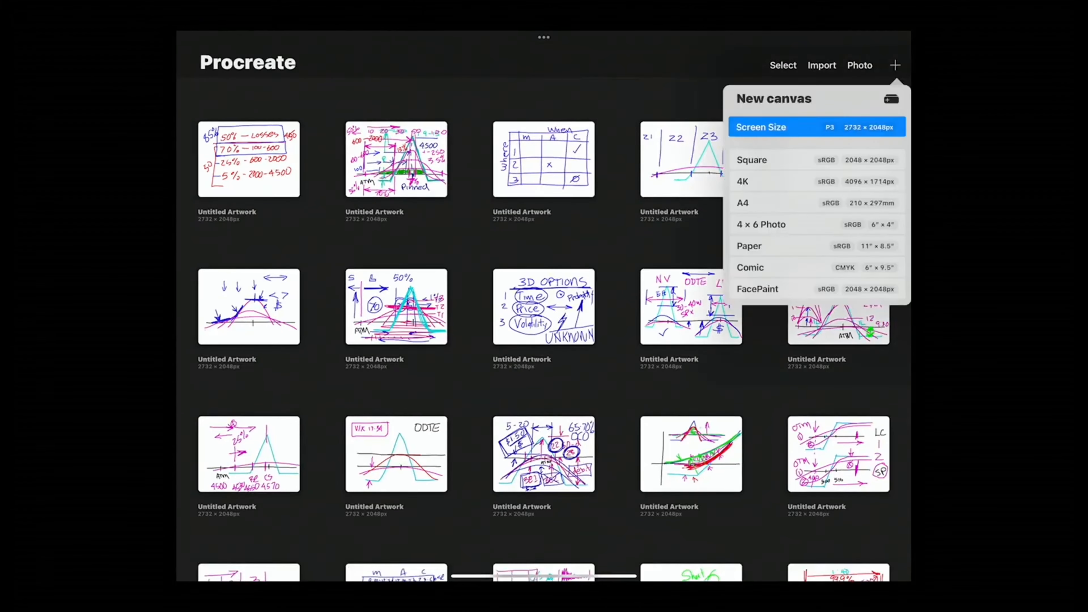
Step: On a new screen-size canvas, draw a green stepped equity curve rising from the origin with dips under flat stretches
{"action": "left_click", "coordinate": [761, 127]}
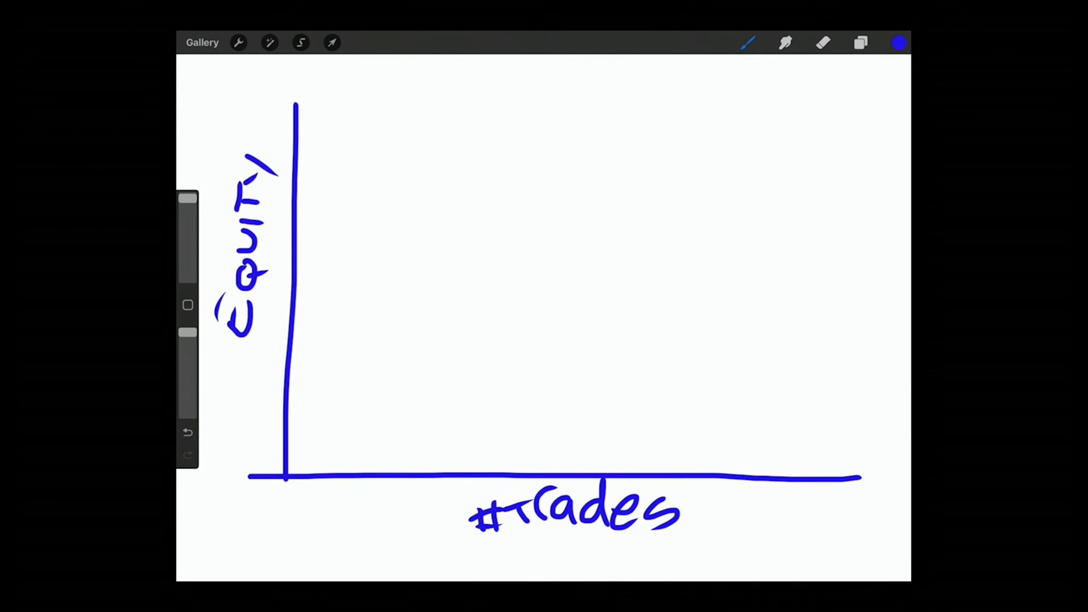
{"action": "left_click_drag", "start_coordinate": [302, 458], "coordinate": [330, 424]}
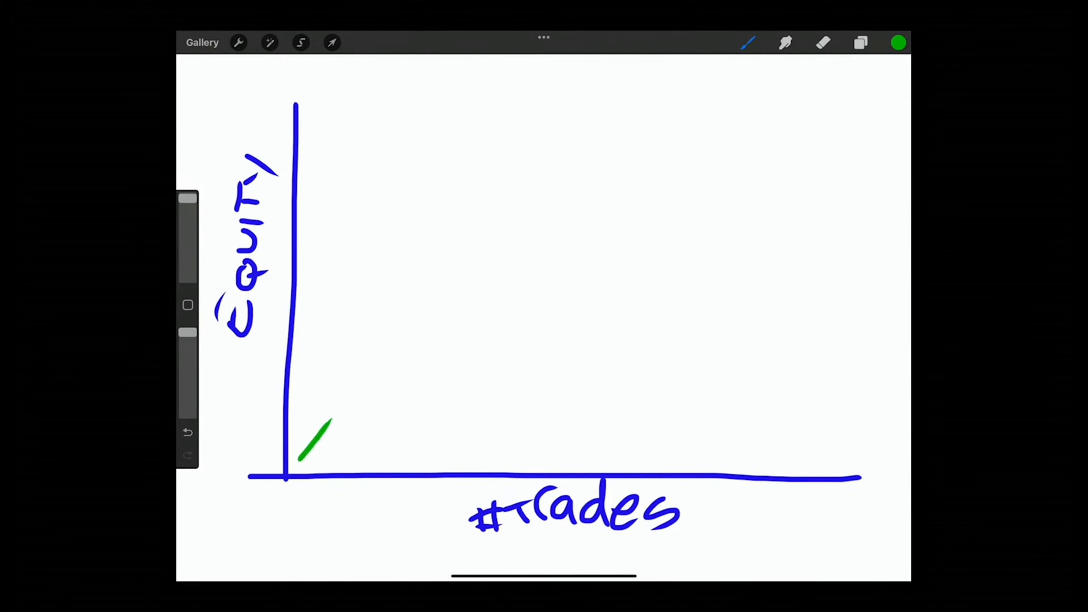
{"action": "left_click_drag", "start_coordinate": [305, 444], "coordinate": [801, 222]}
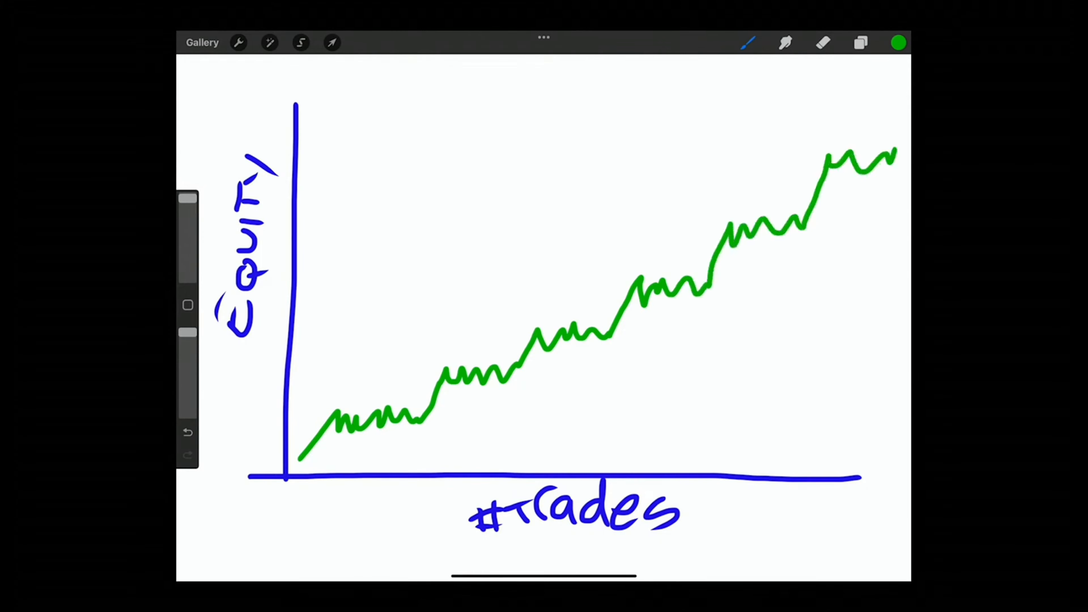
{"action": "left_click_drag", "start_coordinate": [417, 386], "coordinate": [420, 454]}
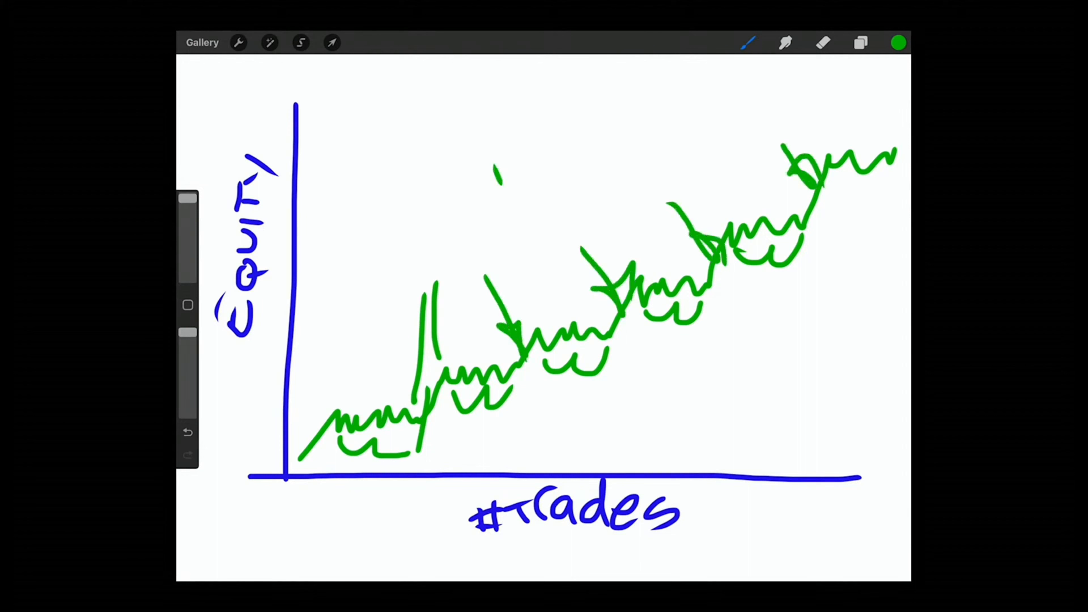
{"action": "left_click_drag", "start_coordinate": [492, 180], "coordinate": [621, 149]}
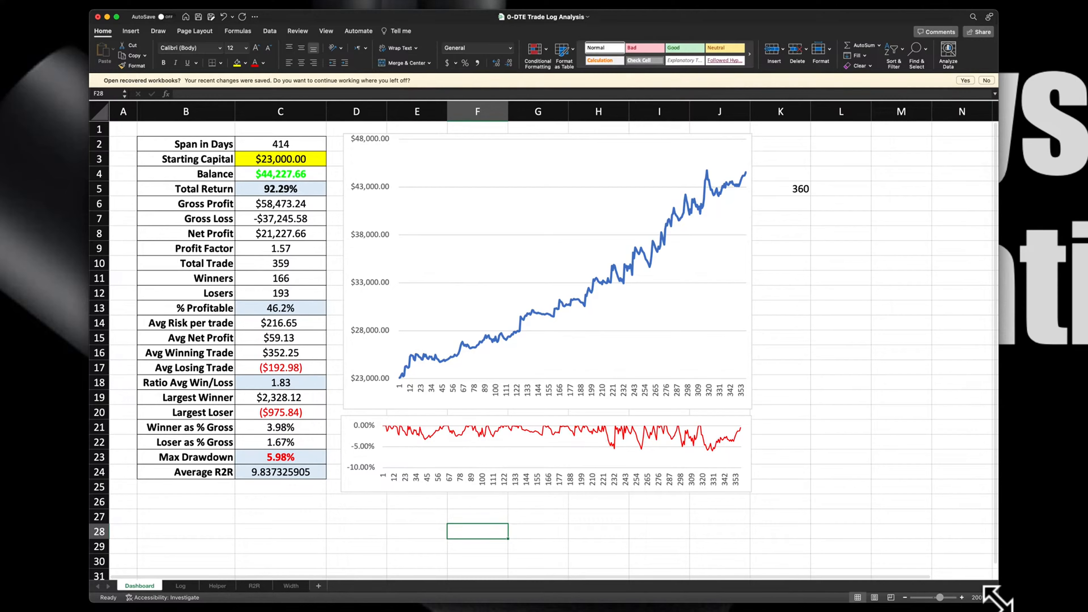
{"action": "mouse_move", "coordinate": [729, 386]}
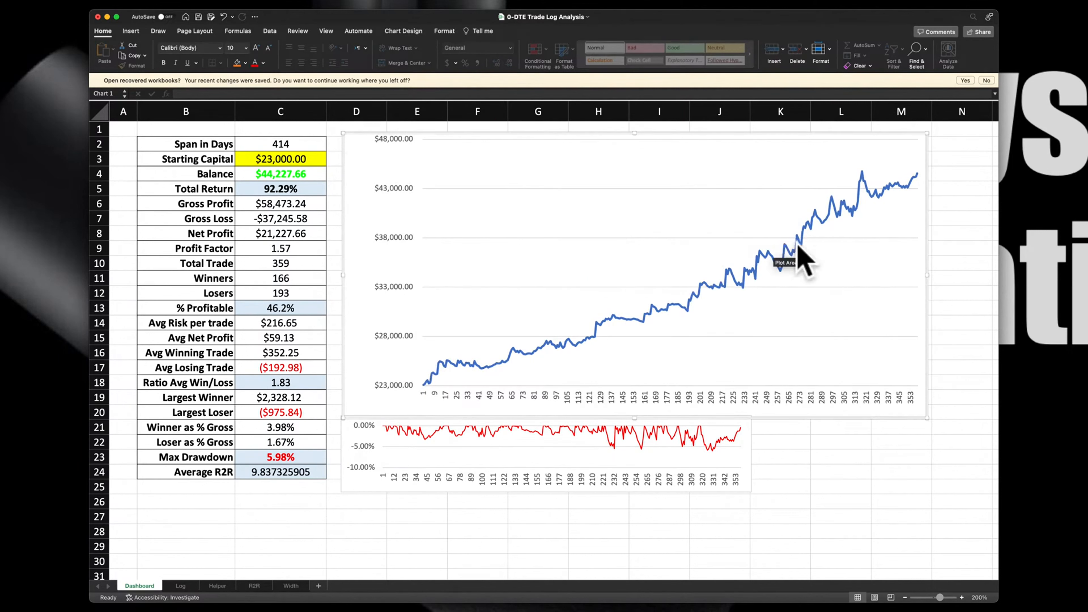
{"action": "mouse_move", "coordinate": [430, 395]}
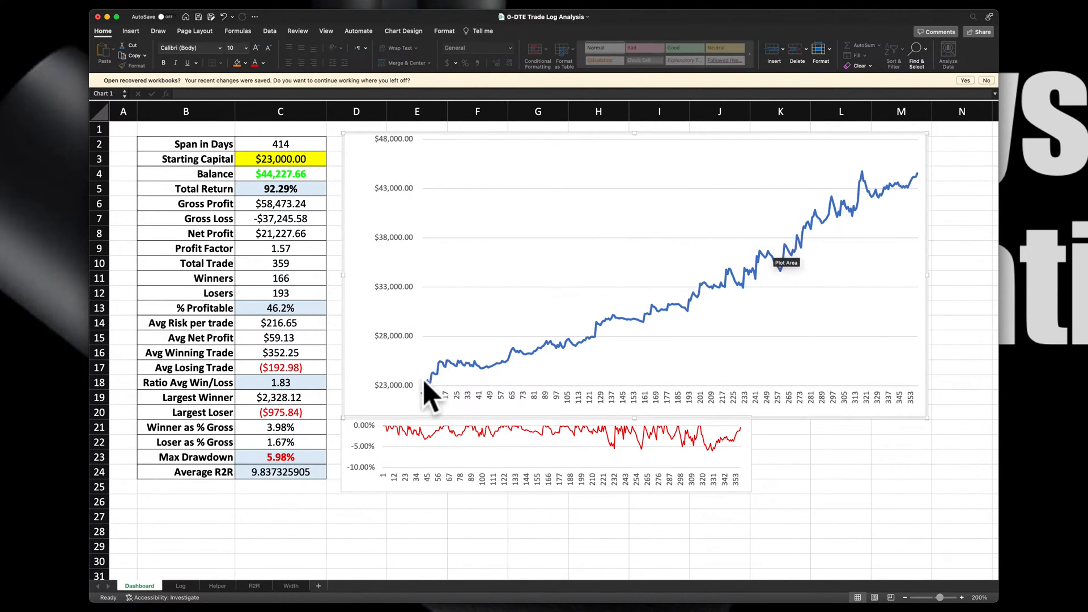
{"action": "mouse_move", "coordinate": [281, 197]}
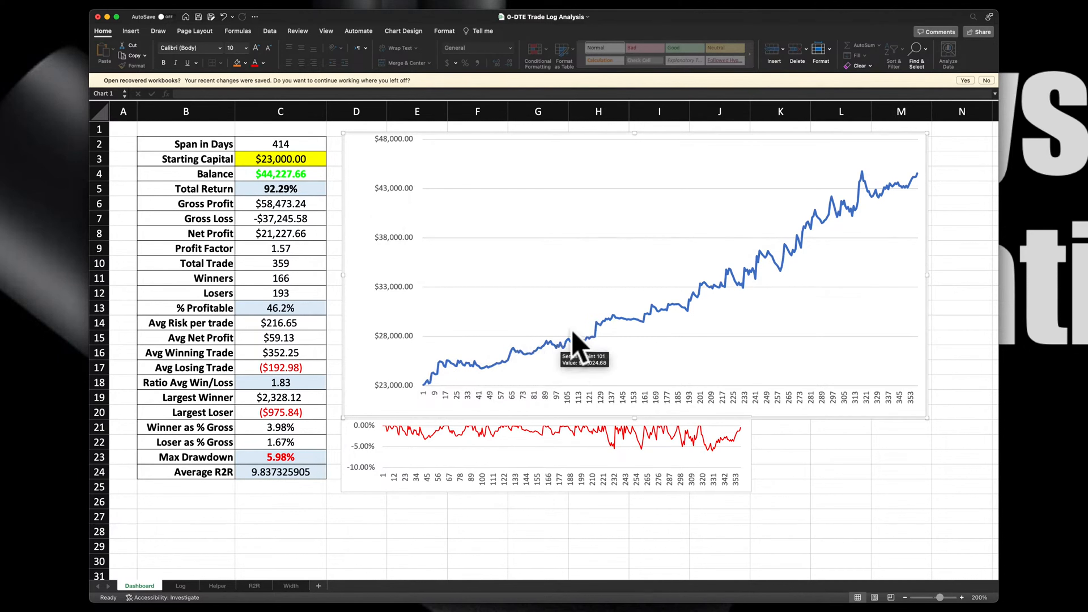
{"action": "mouse_move", "coordinate": [655, 309]}
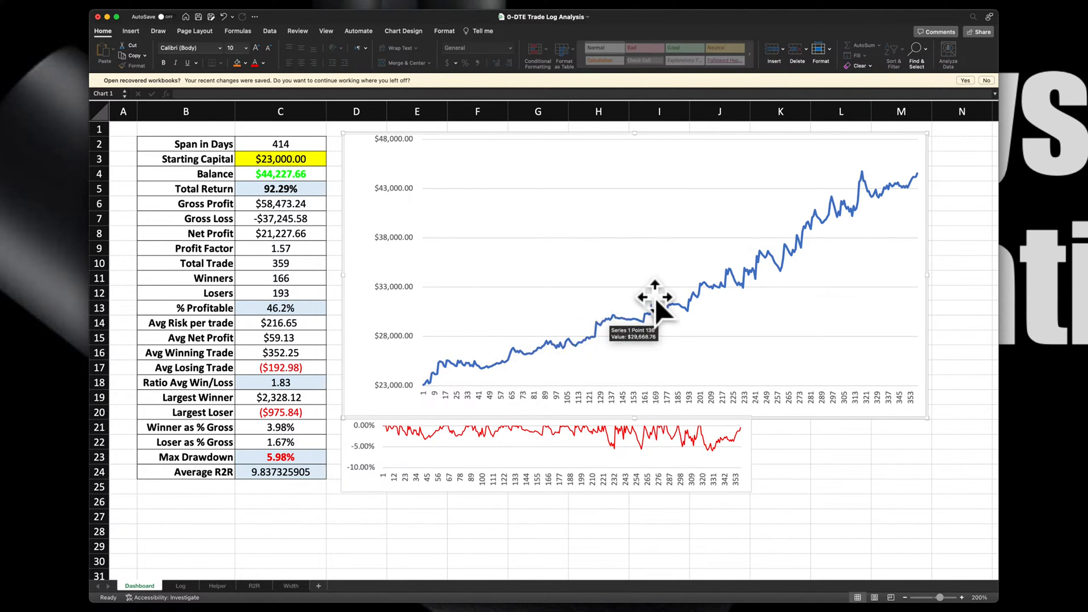
{"action": "mouse_move", "coordinate": [729, 305]}
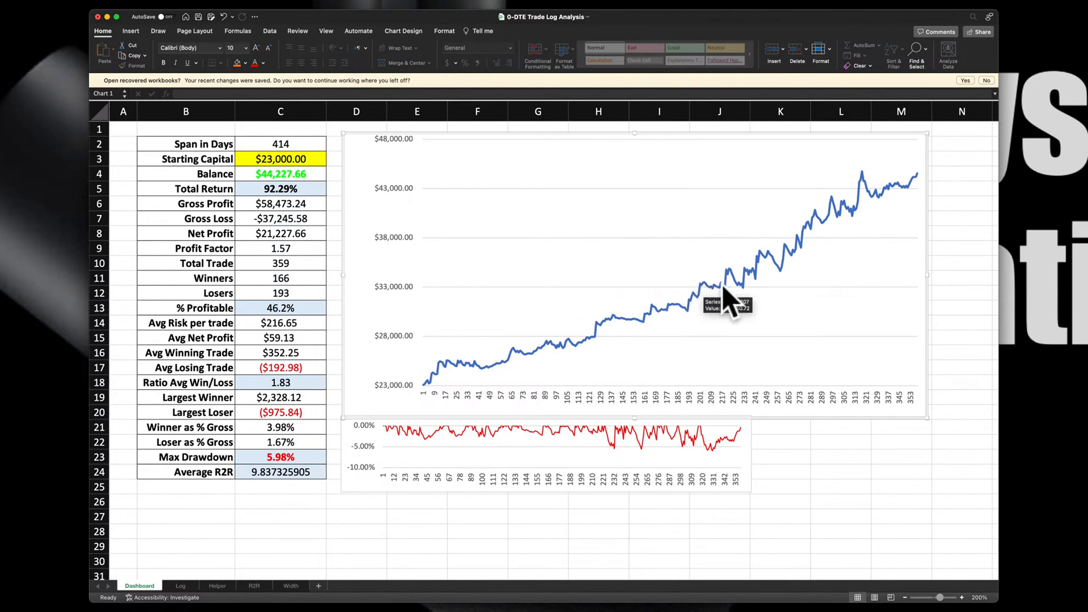
{"action": "mouse_move", "coordinate": [763, 267]}
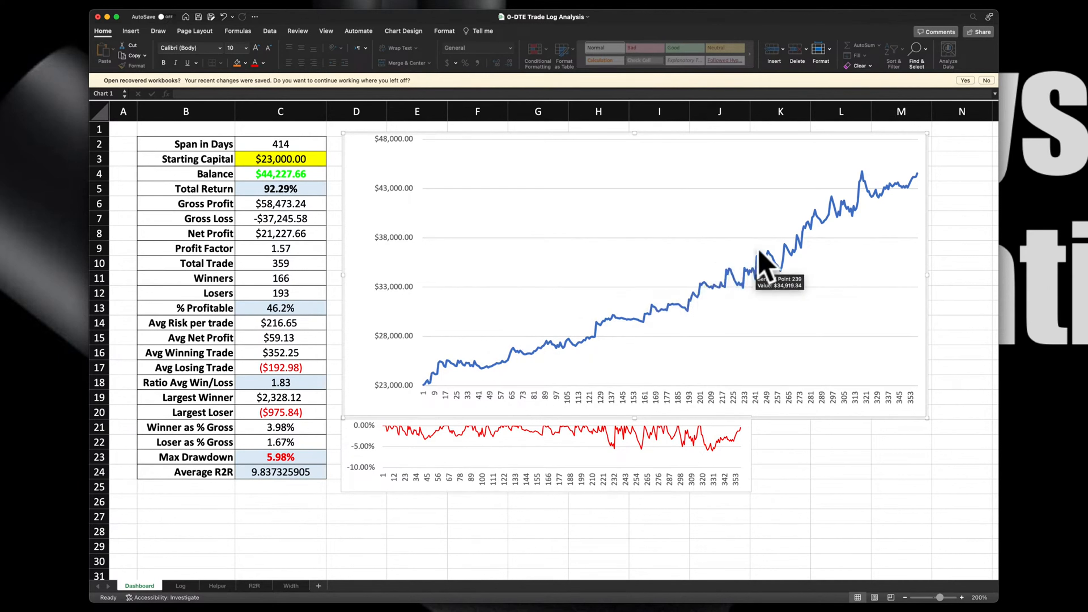
{"action": "mouse_move", "coordinate": [822, 229]}
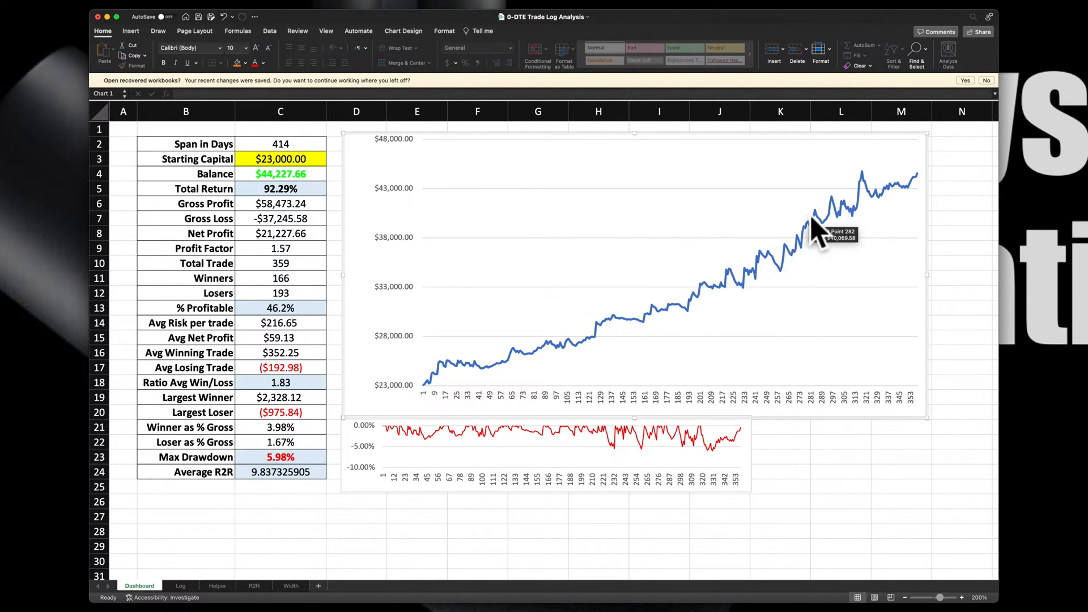
{"action": "mouse_move", "coordinate": [813, 235]}
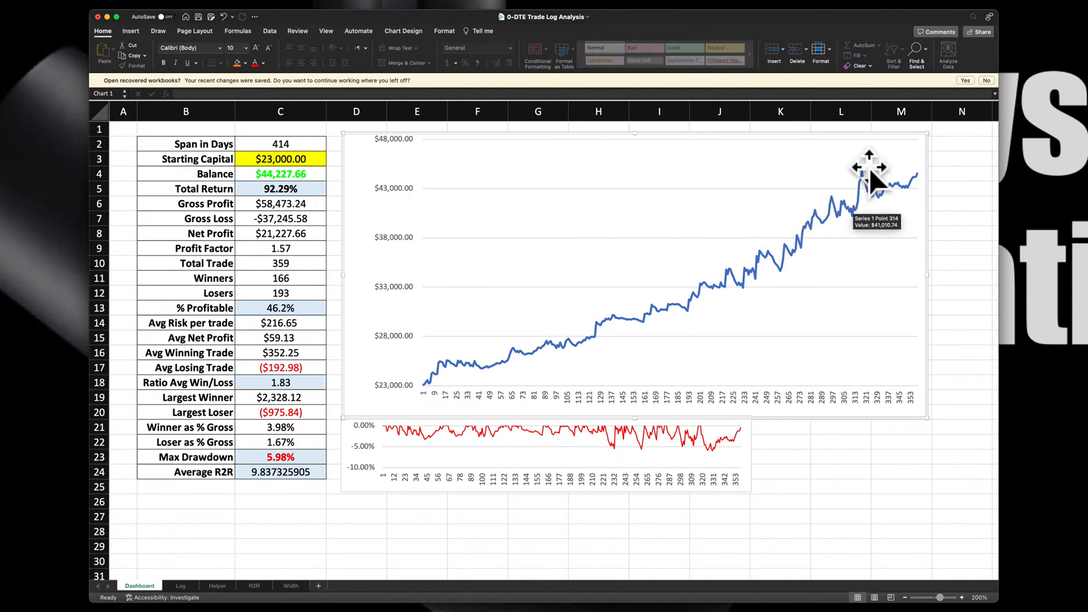
{"action": "mouse_move", "coordinate": [923, 194]}
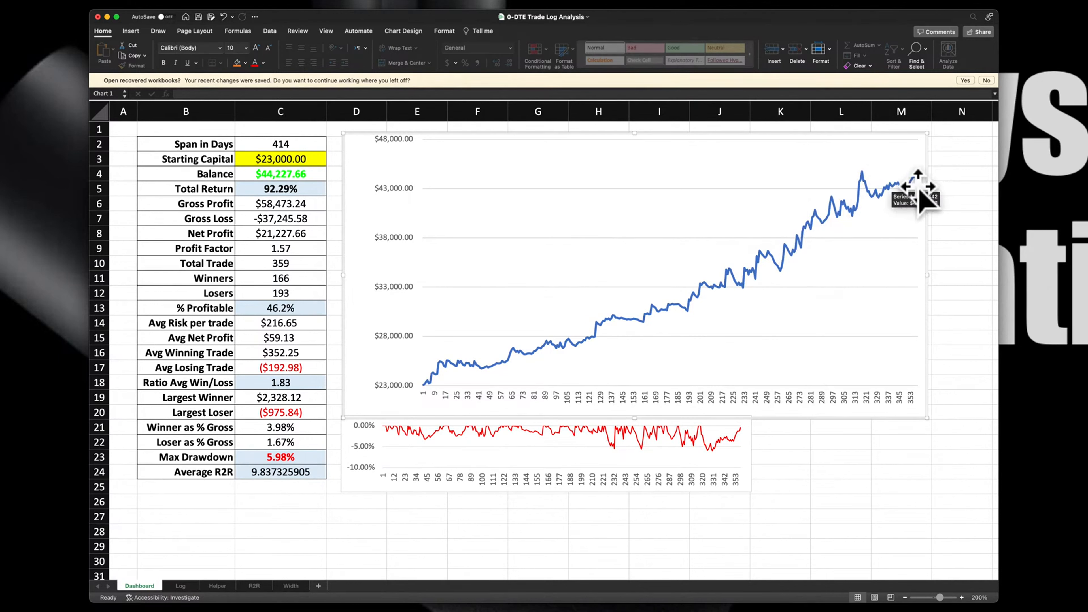
{"action": "mouse_move", "coordinate": [850, 354]}
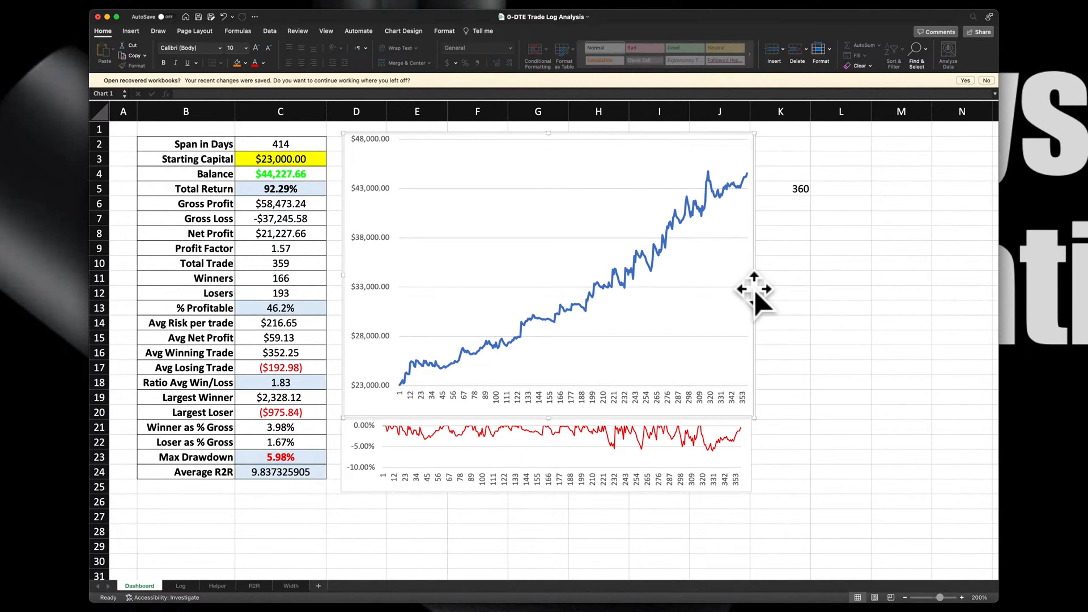
{"action": "mouse_move", "coordinate": [510, 361]}
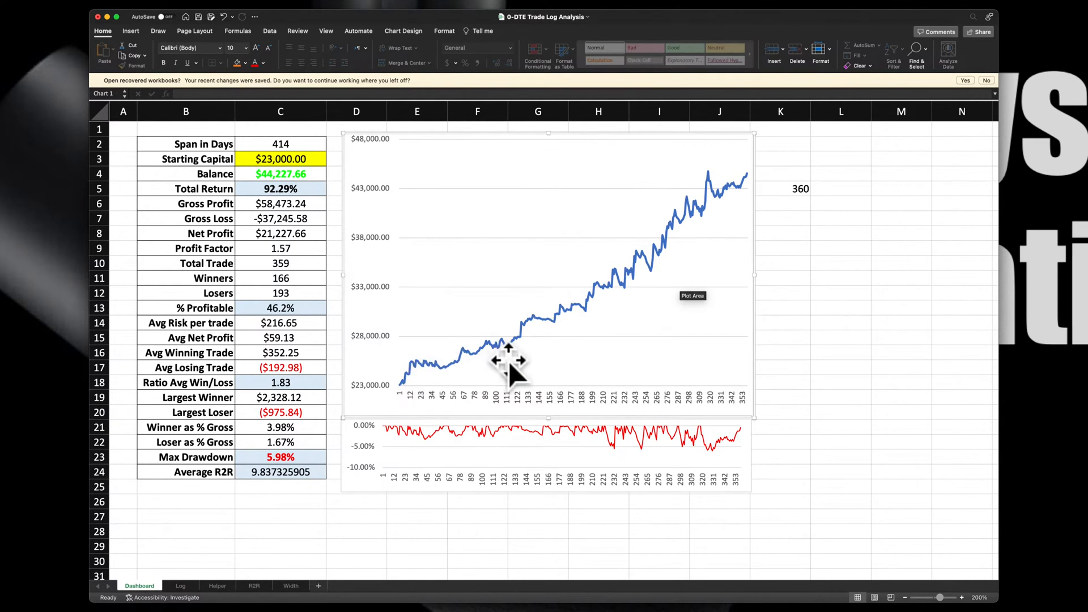
{"action": "mouse_move", "coordinate": [749, 195]}
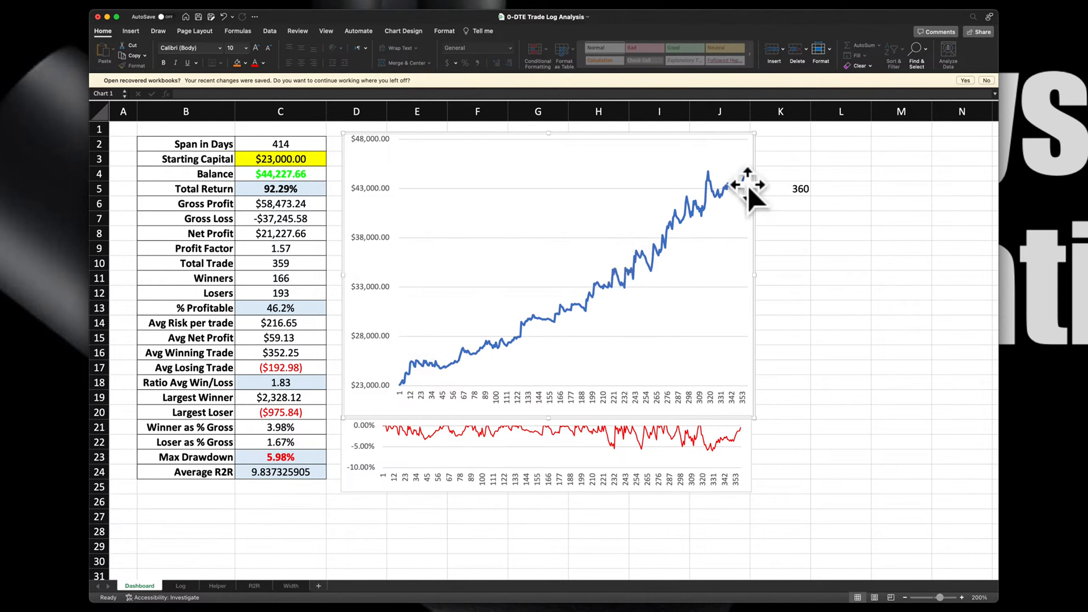
{"action": "mouse_move", "coordinate": [646, 250]}
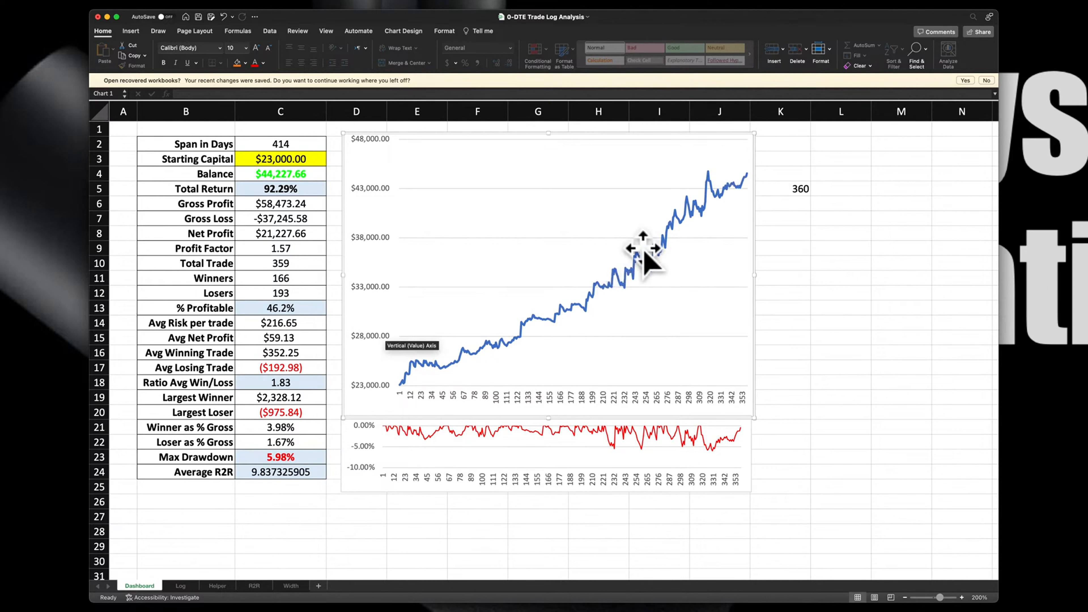
{"action": "mouse_move", "coordinate": [881, 101]}
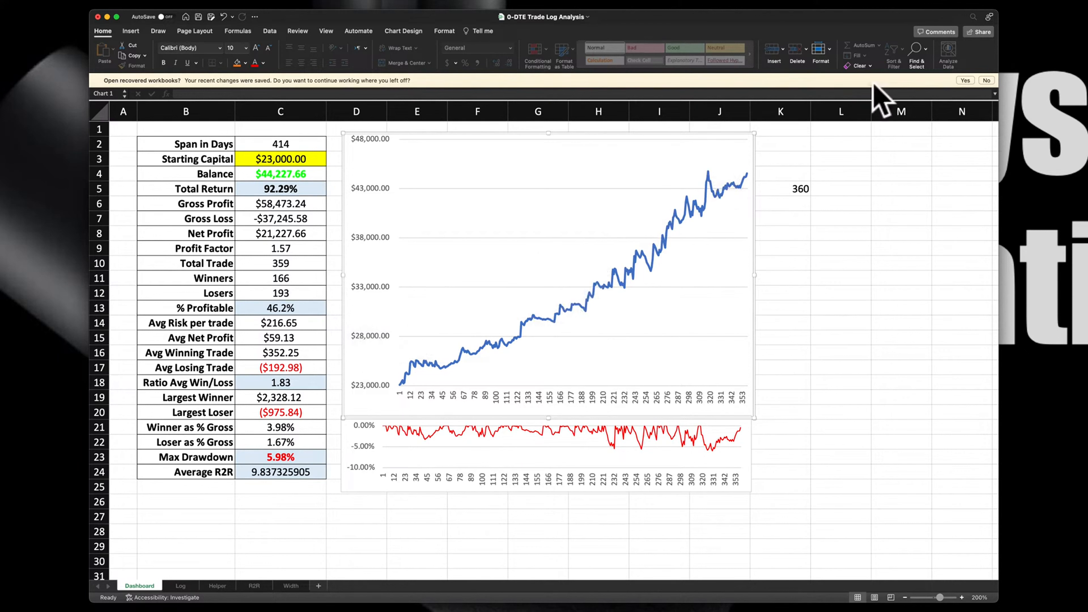
{"action": "mouse_move", "coordinate": [590, 316]}
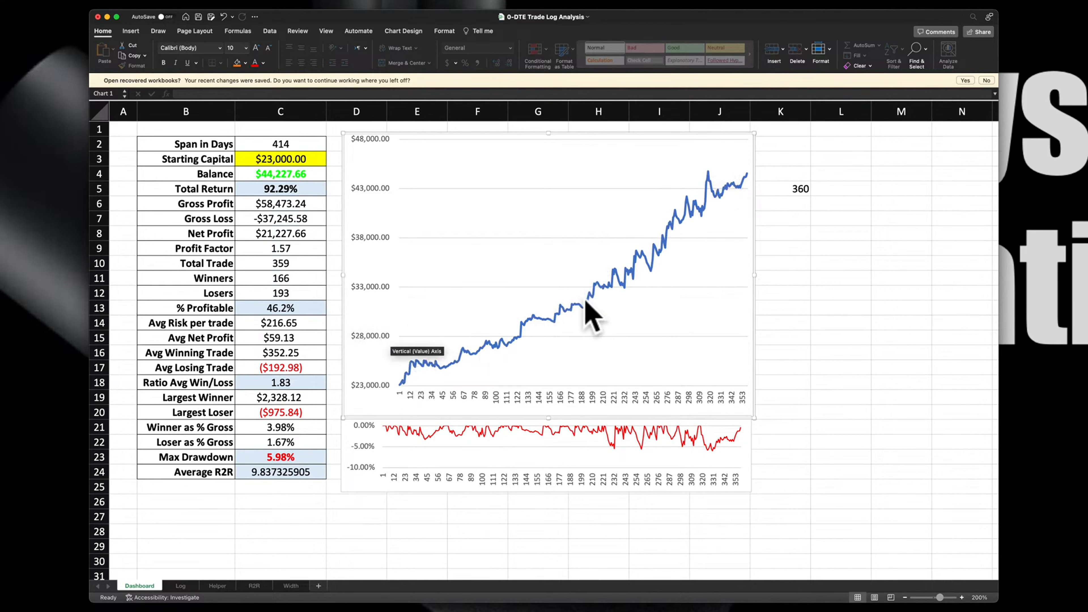
{"action": "mouse_move", "coordinate": [670, 260]}
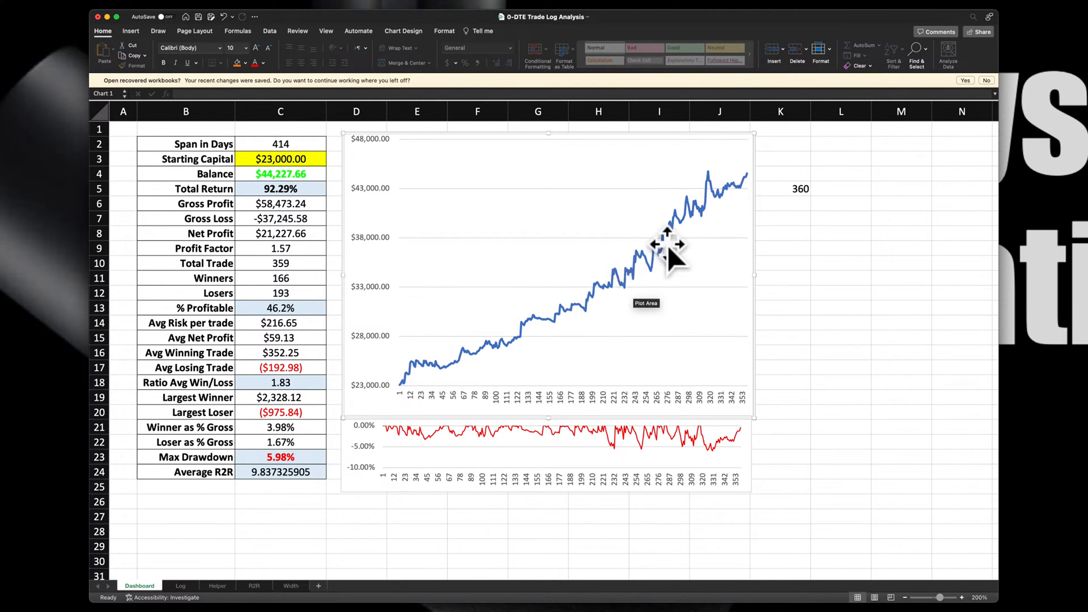
{"action": "mouse_move", "coordinate": [736, 191]}
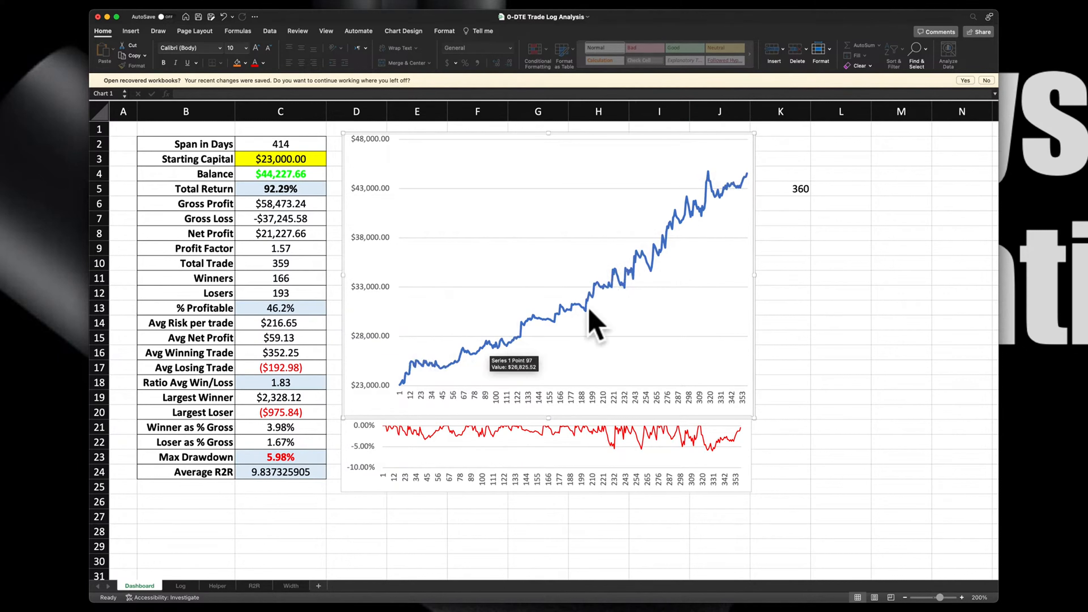
{"action": "mouse_move", "coordinate": [663, 257]}
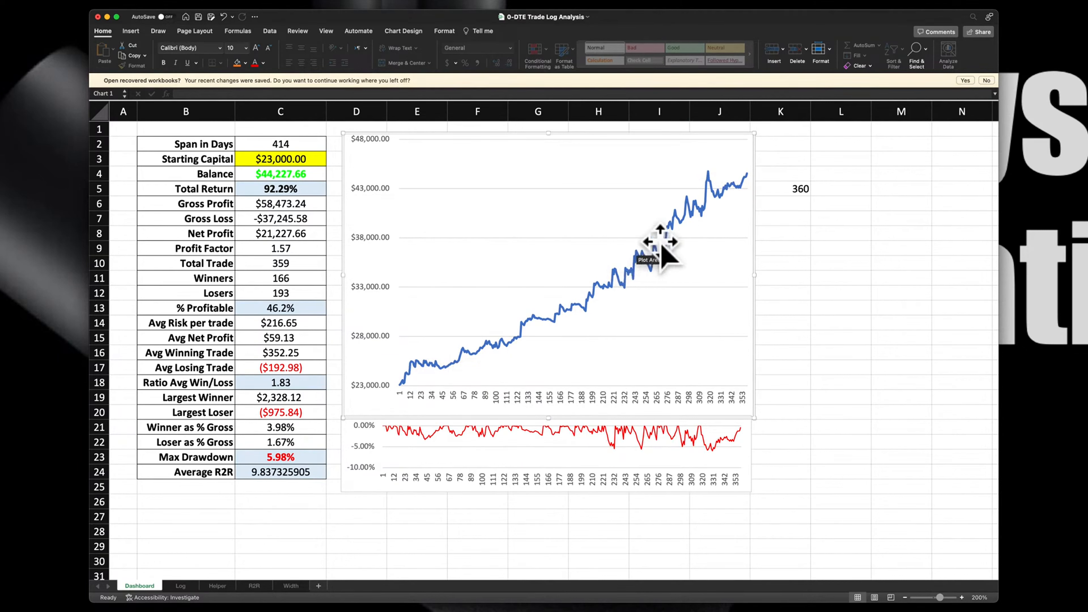
{"action": "mouse_move", "coordinate": [607, 447]}
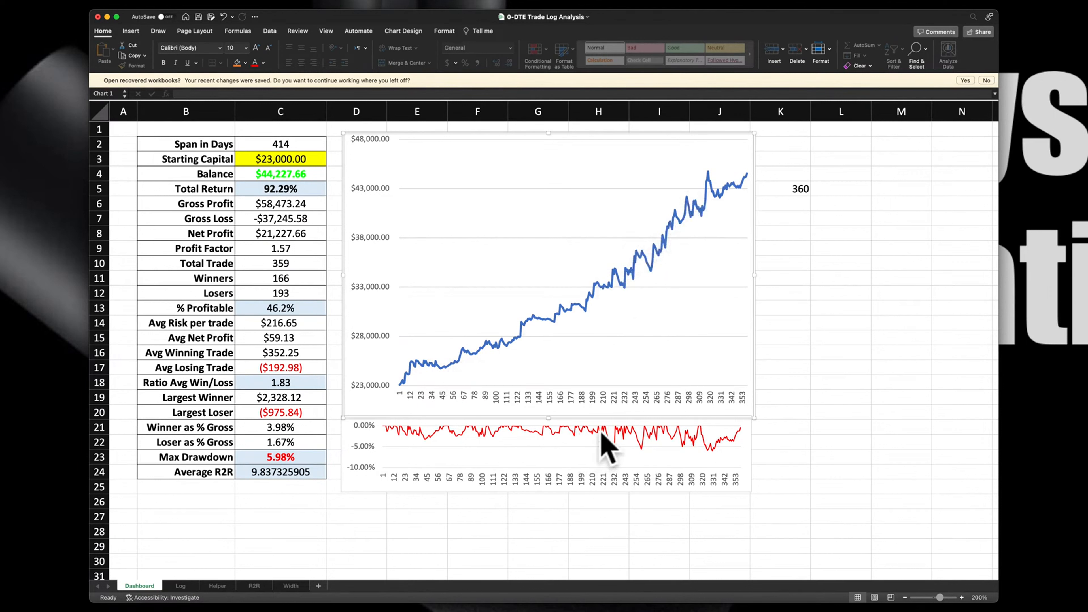
{"action": "mouse_move", "coordinate": [434, 462]}
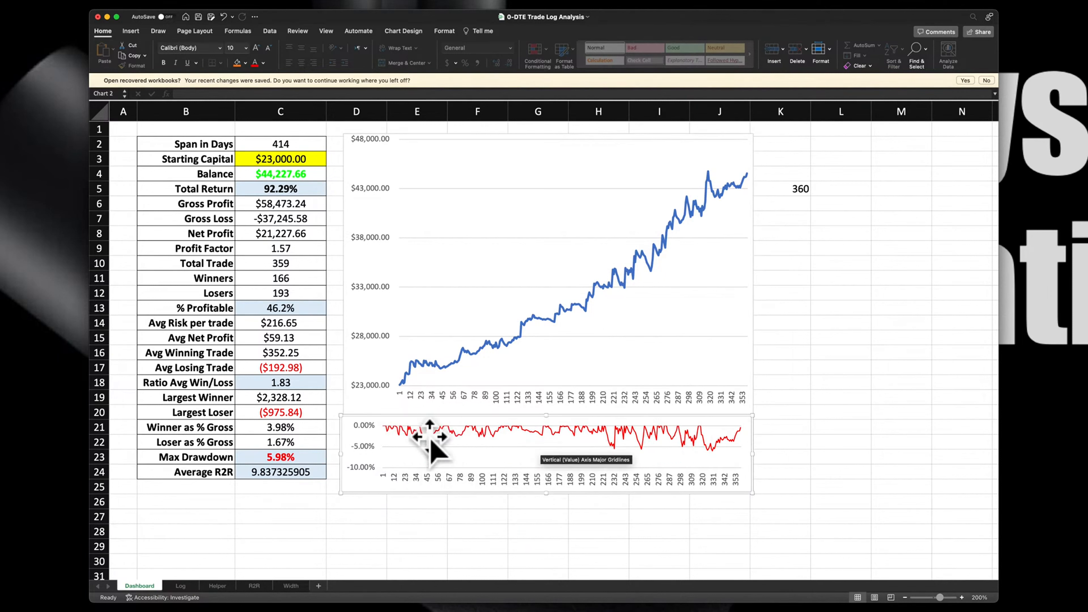
{"action": "mouse_move", "coordinate": [670, 458]}
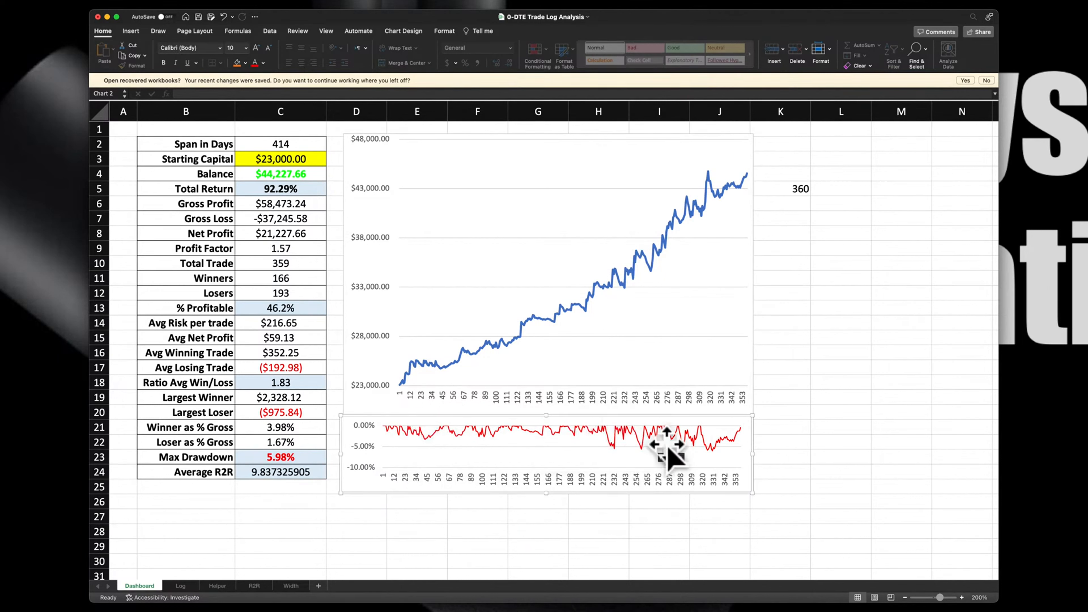
{"action": "mouse_move", "coordinate": [556, 461]}
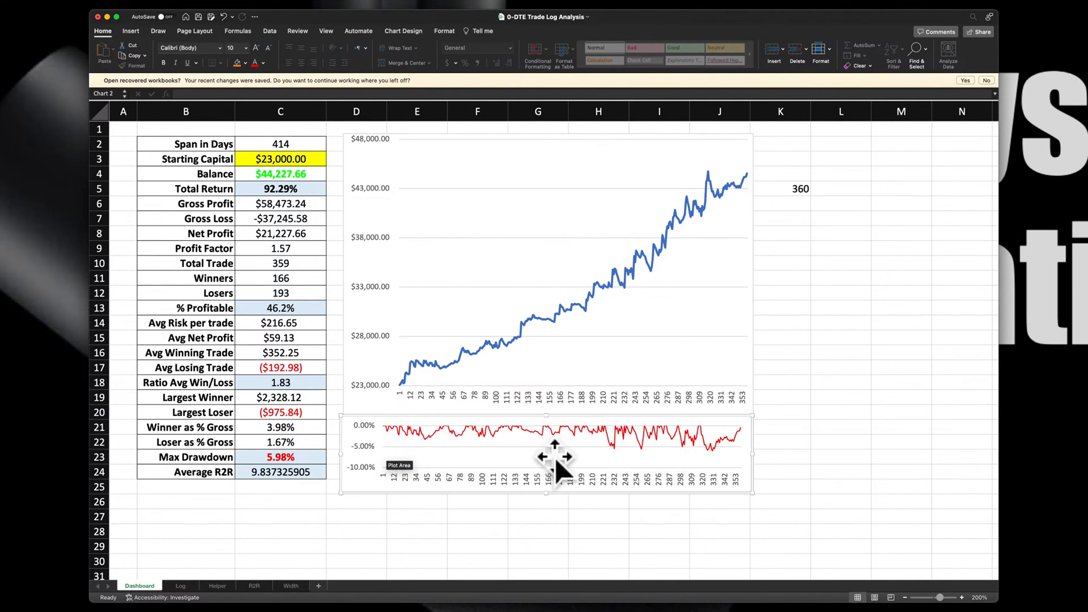
{"action": "mouse_move", "coordinate": [393, 444]}
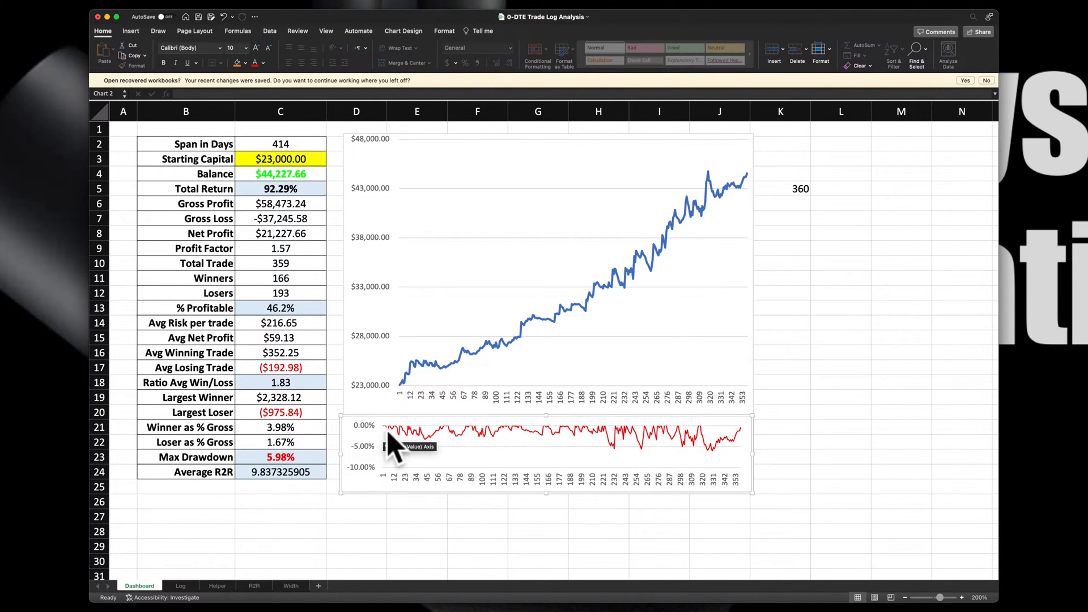
{"action": "mouse_move", "coordinate": [510, 330]}
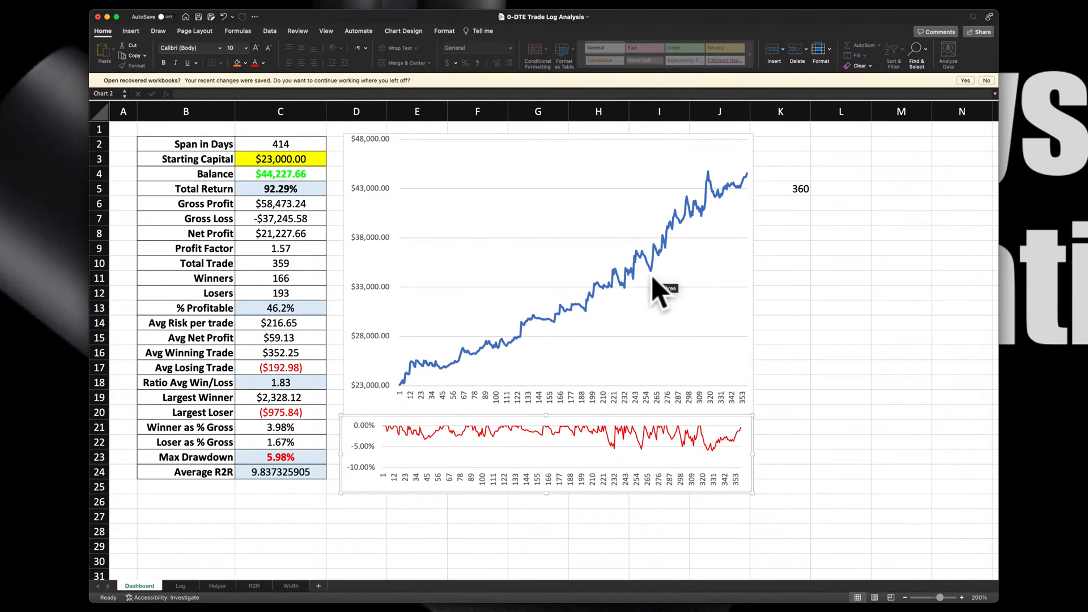
{"action": "mouse_move", "coordinate": [658, 462]}
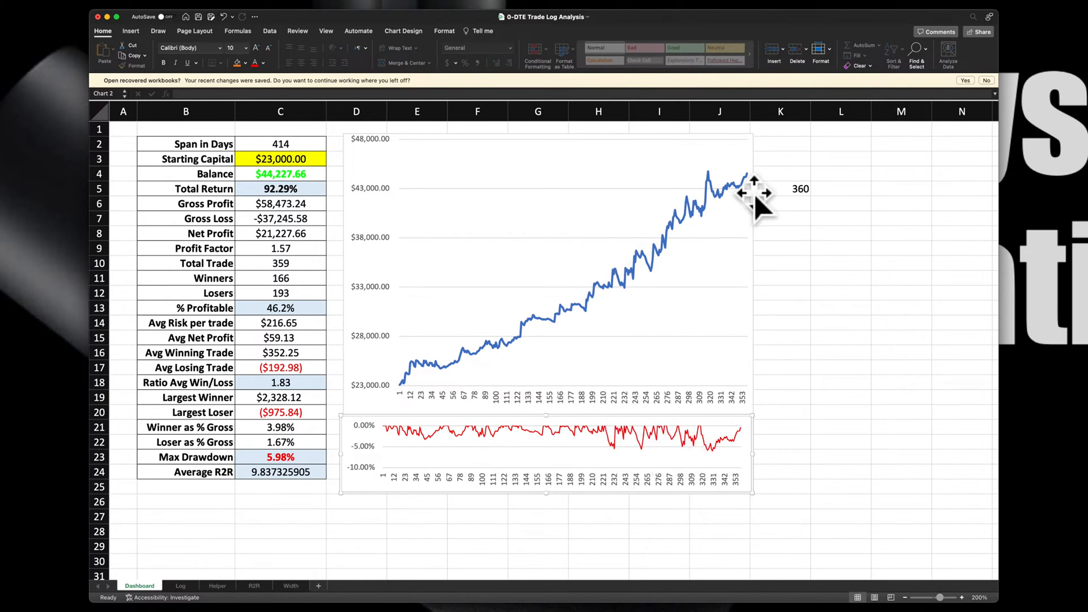
{"action": "mouse_move", "coordinate": [573, 327]}
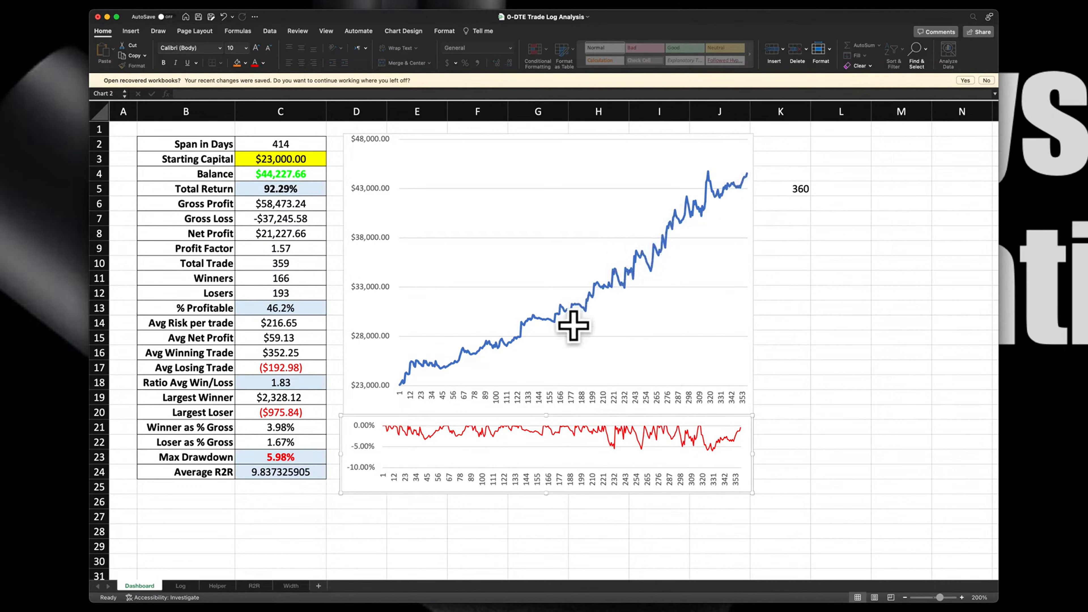
{"action": "mouse_move", "coordinate": [486, 349]}
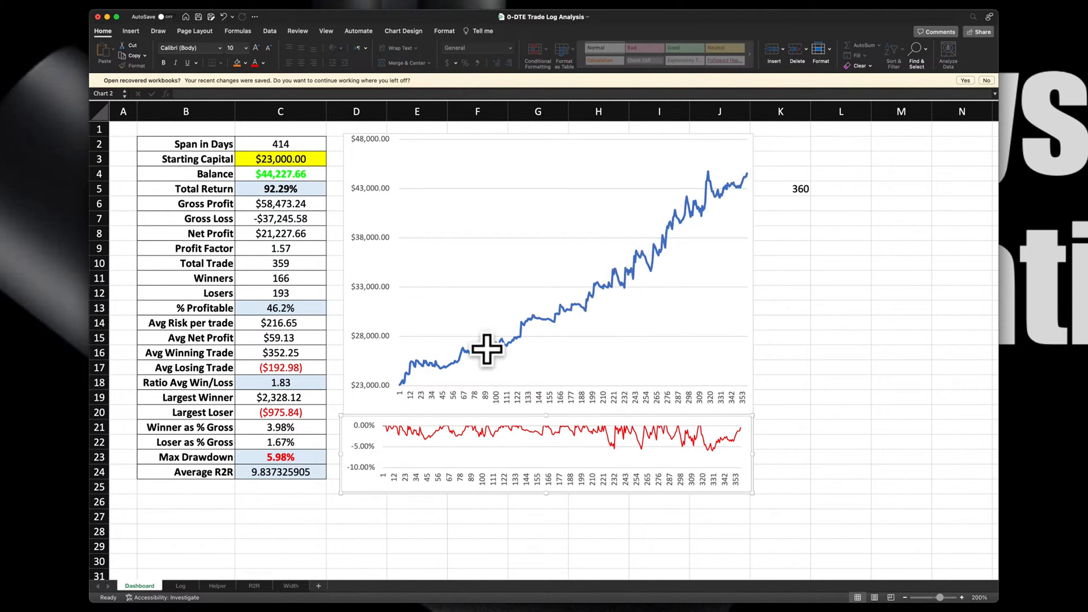
{"action": "mouse_move", "coordinate": [653, 257]}
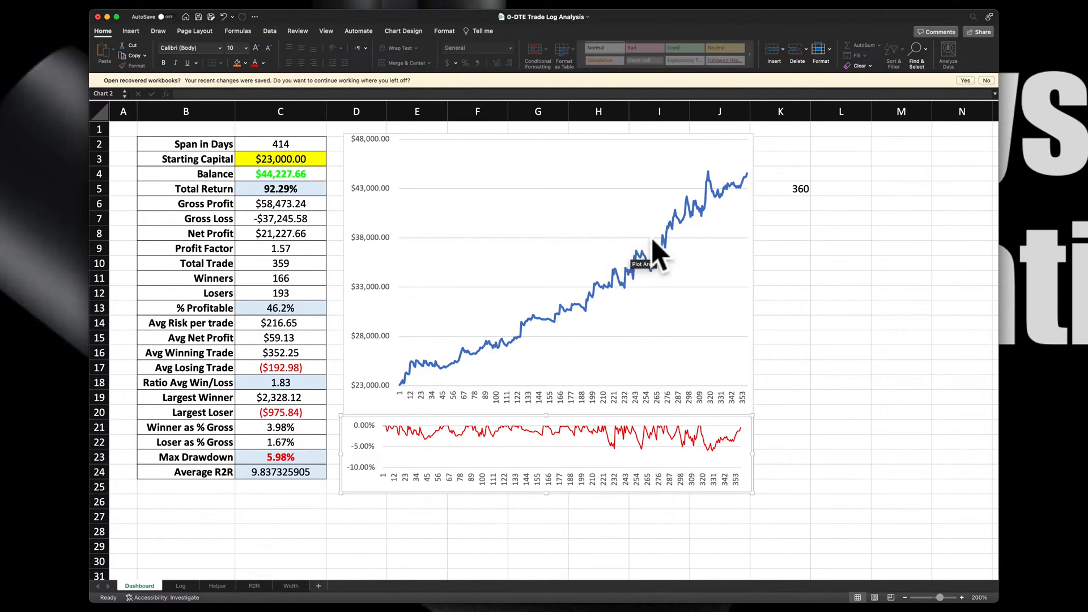
{"action": "mouse_move", "coordinate": [426, 378]}
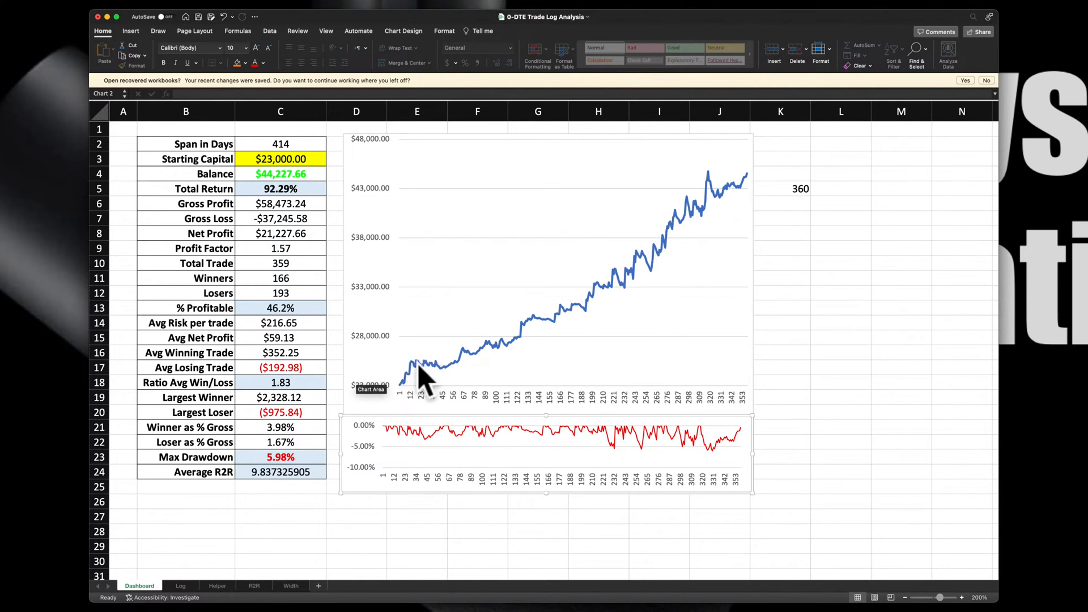
{"action": "mouse_move", "coordinate": [701, 295]}
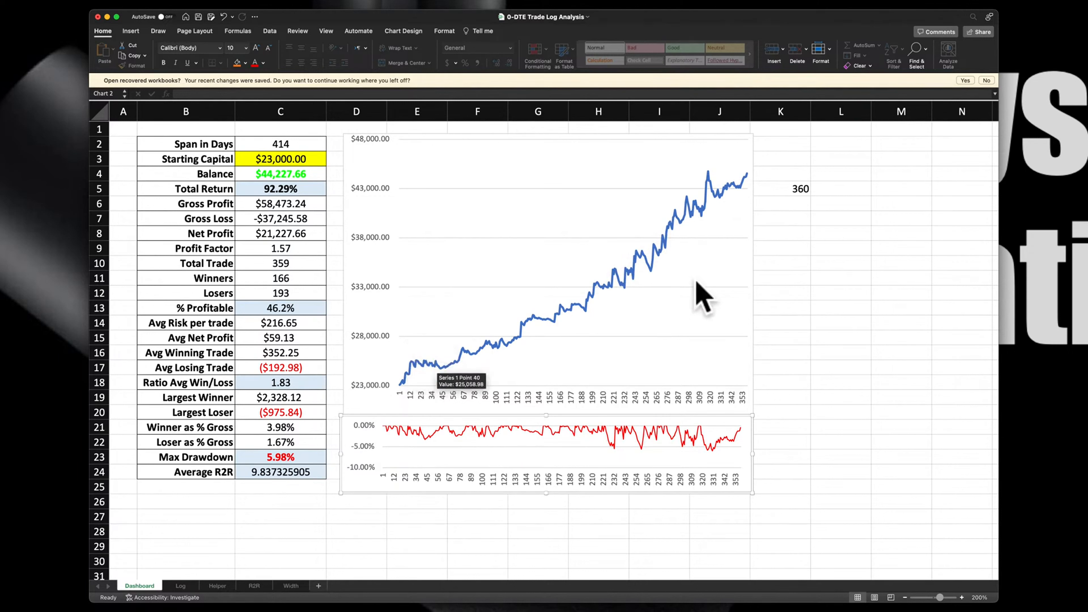
{"action": "mouse_move", "coordinate": [433, 309]}
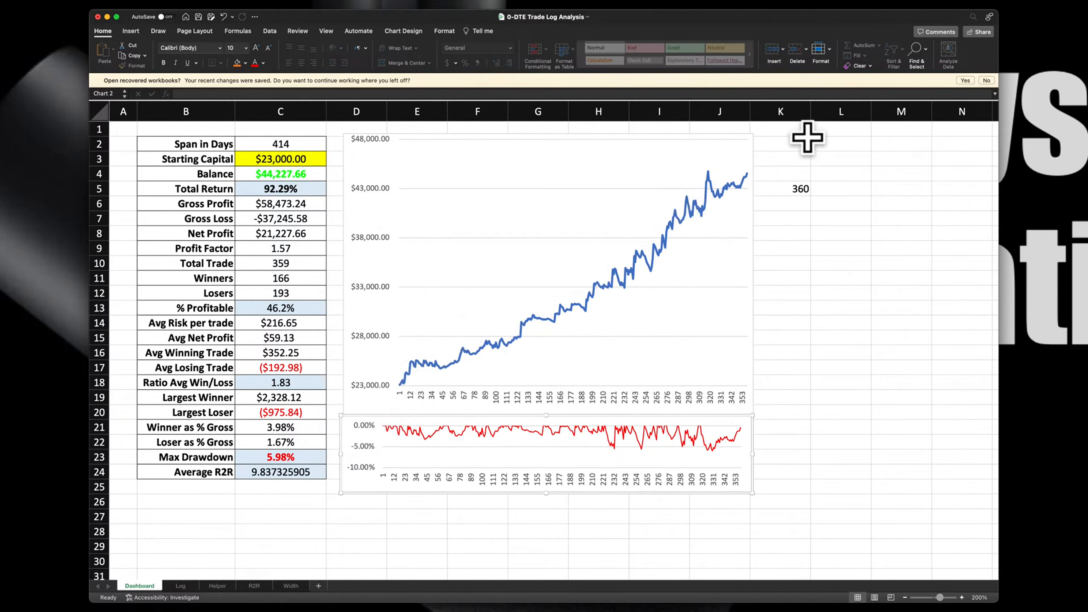
{"action": "mouse_move", "coordinate": [430, 399]}
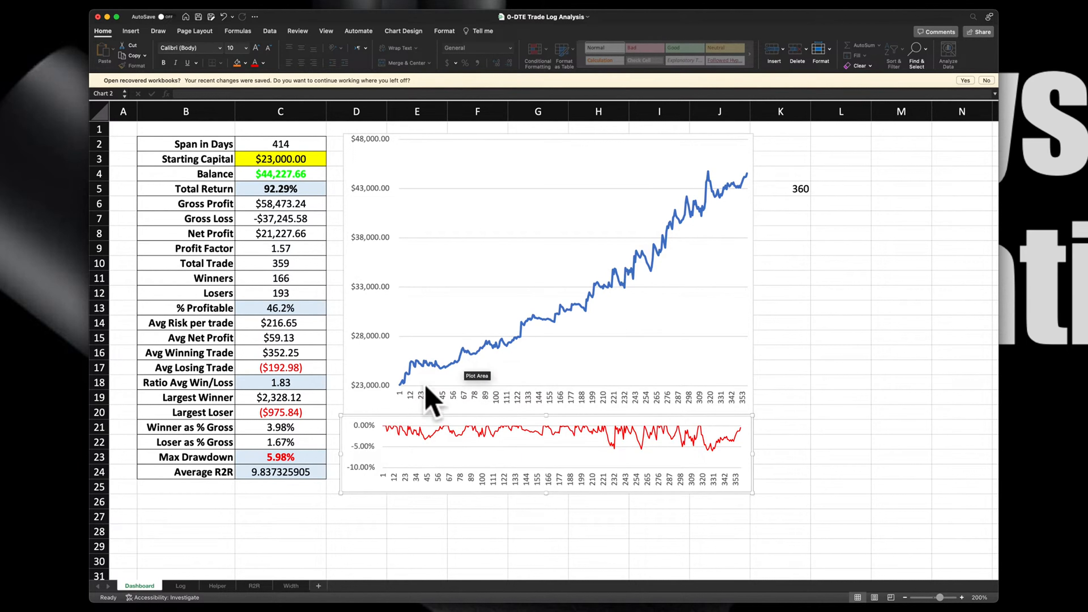
{"action": "mouse_move", "coordinate": [680, 267]}
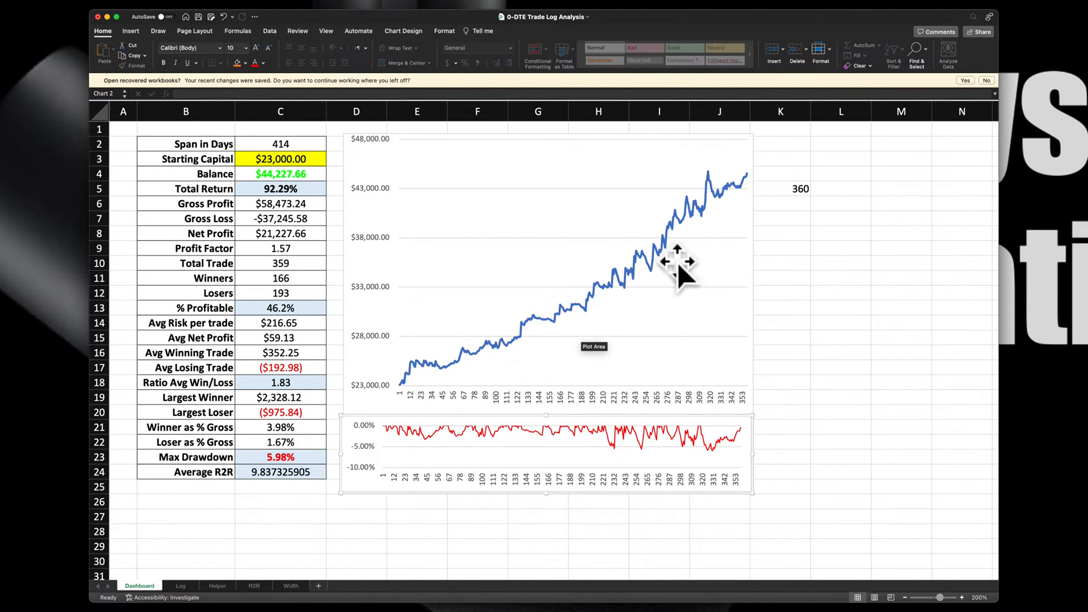
{"action": "mouse_move", "coordinate": [714, 198]}
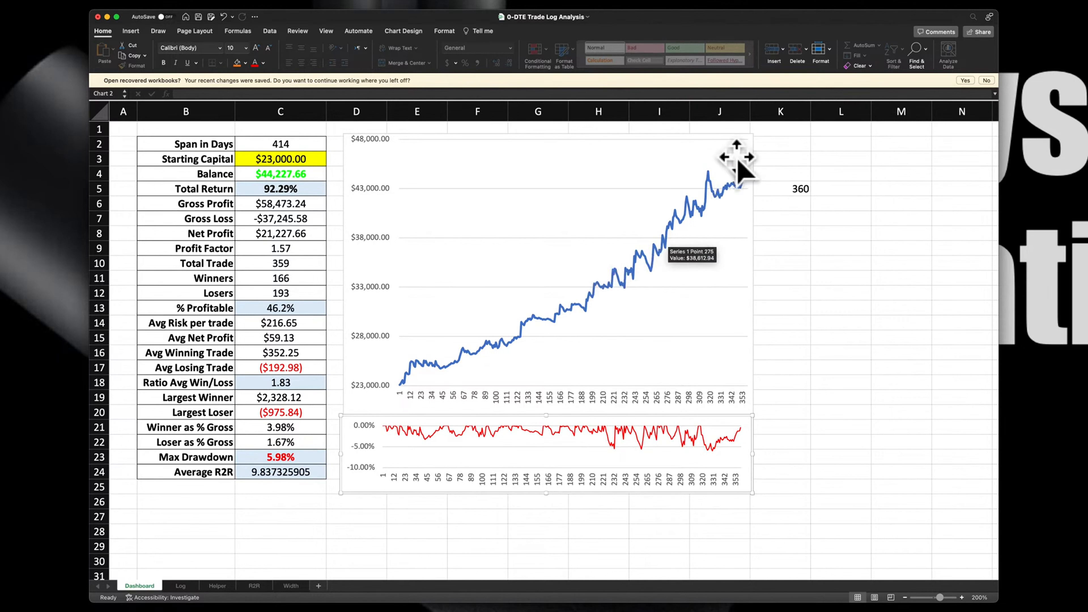
{"action": "mouse_move", "coordinate": [607, 302]}
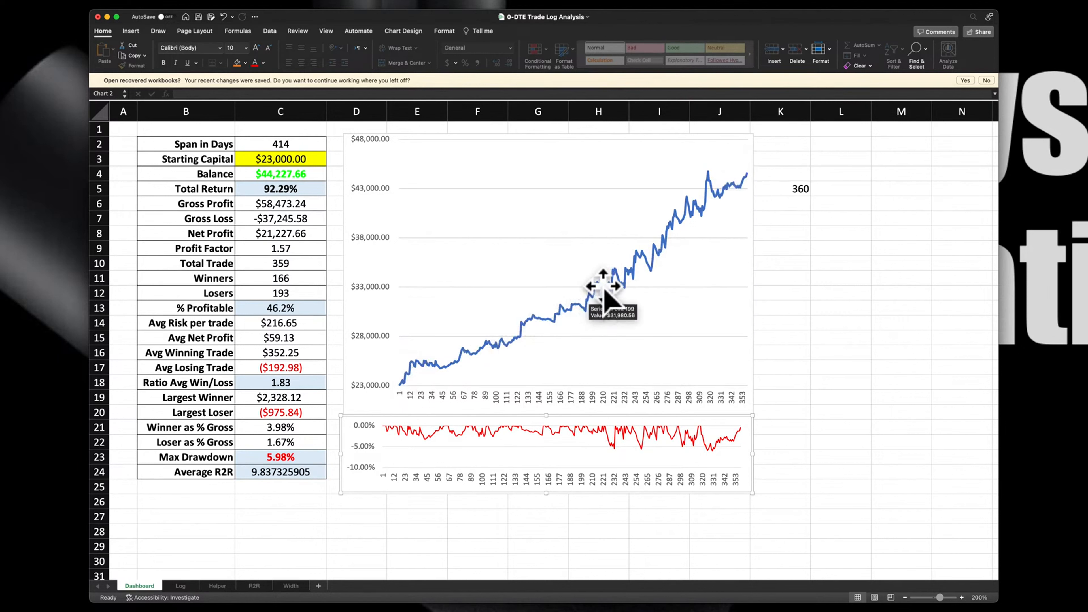
{"action": "mouse_move", "coordinate": [399, 403]}
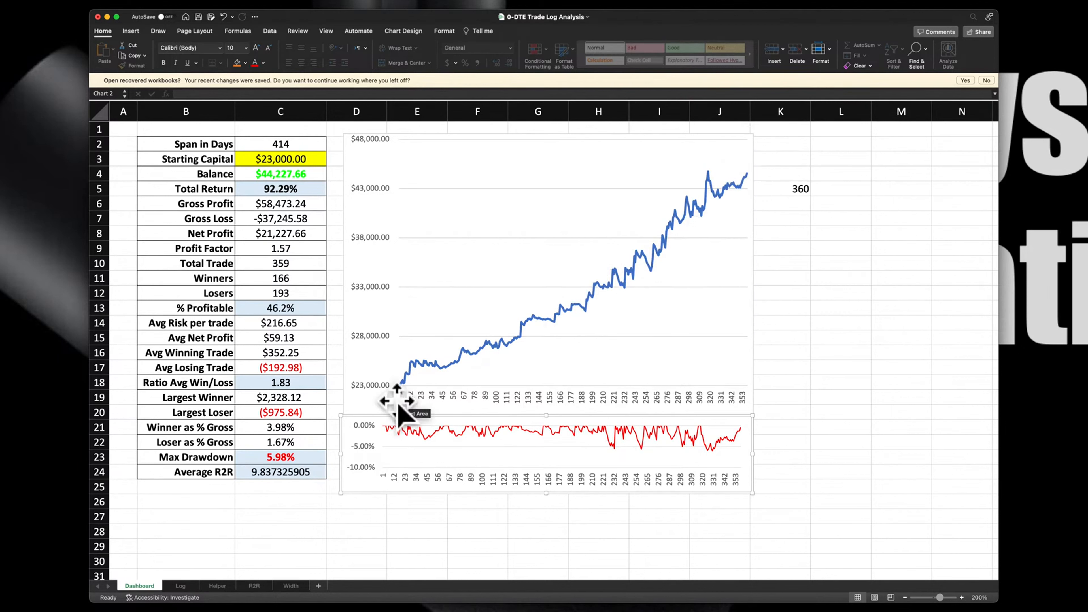